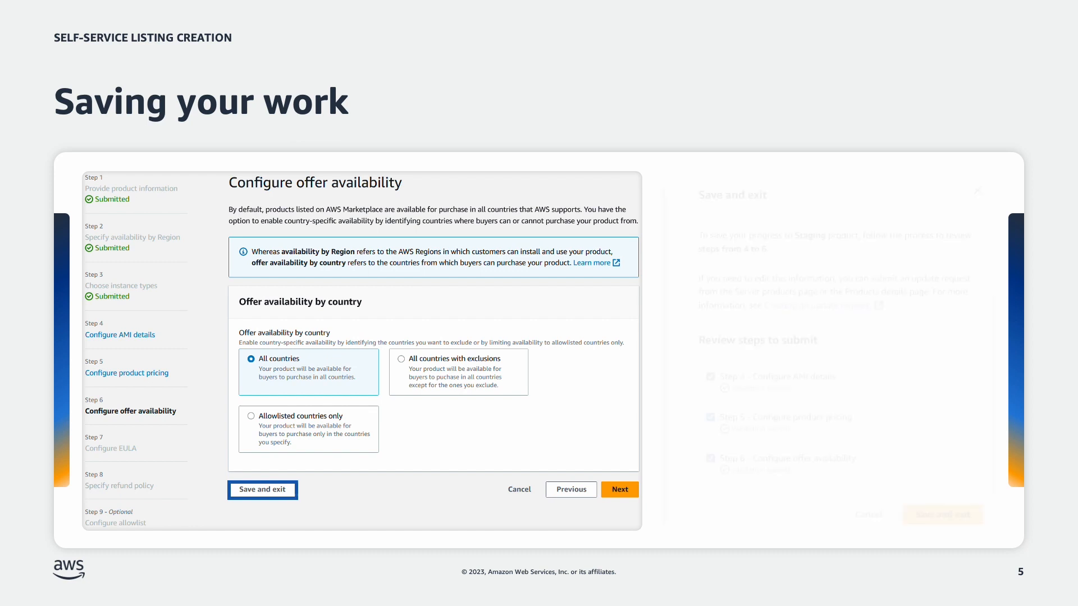
# Step: Save the Staging product draft via Save and exit, confirming after steps 4-6 validate
pyautogui.click(263, 489)
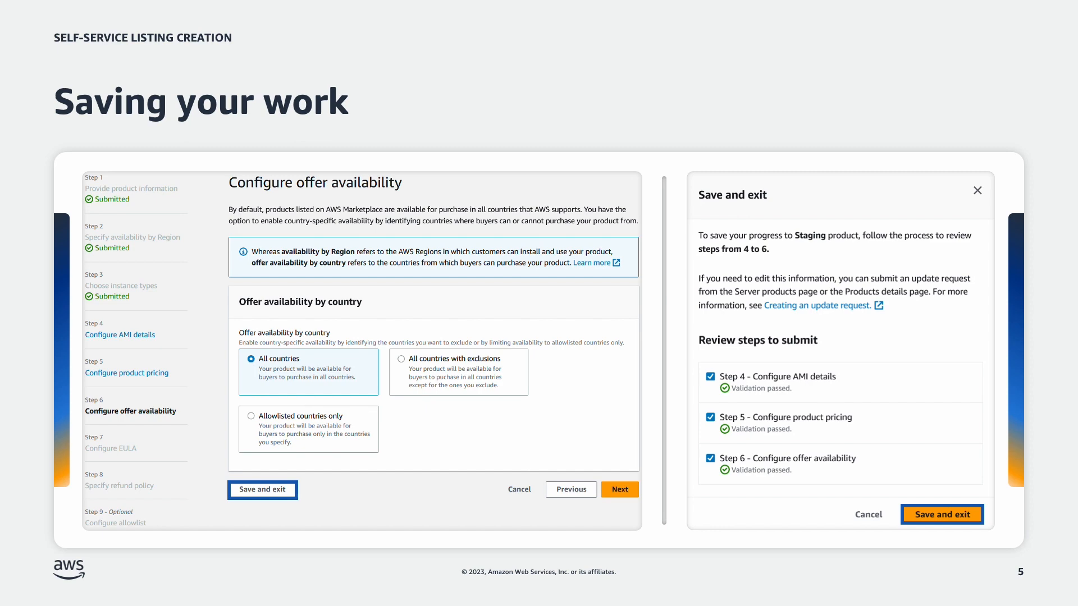
pyautogui.click(941, 514)
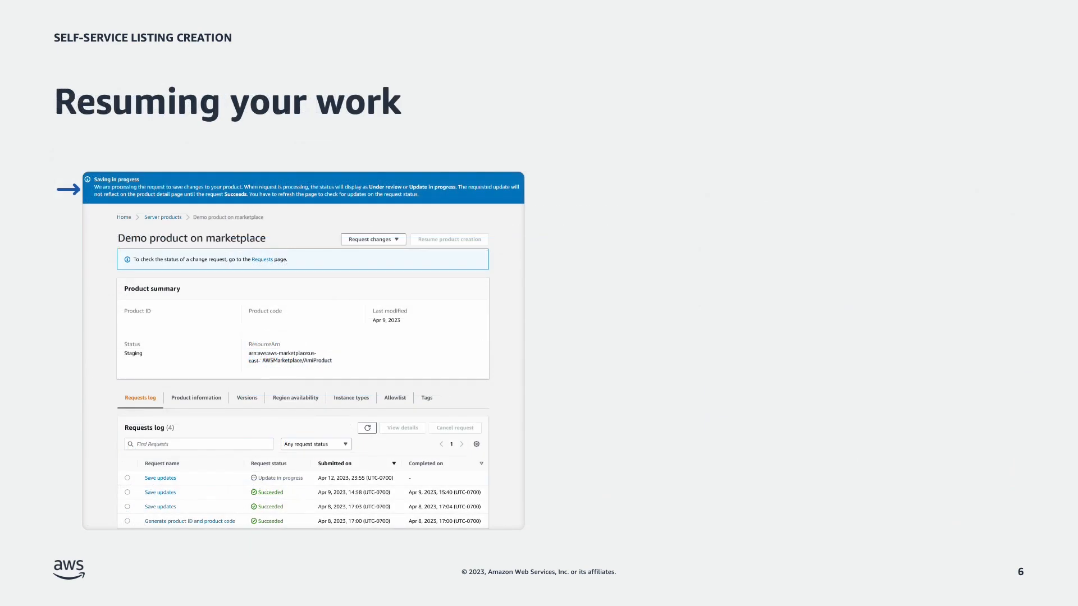